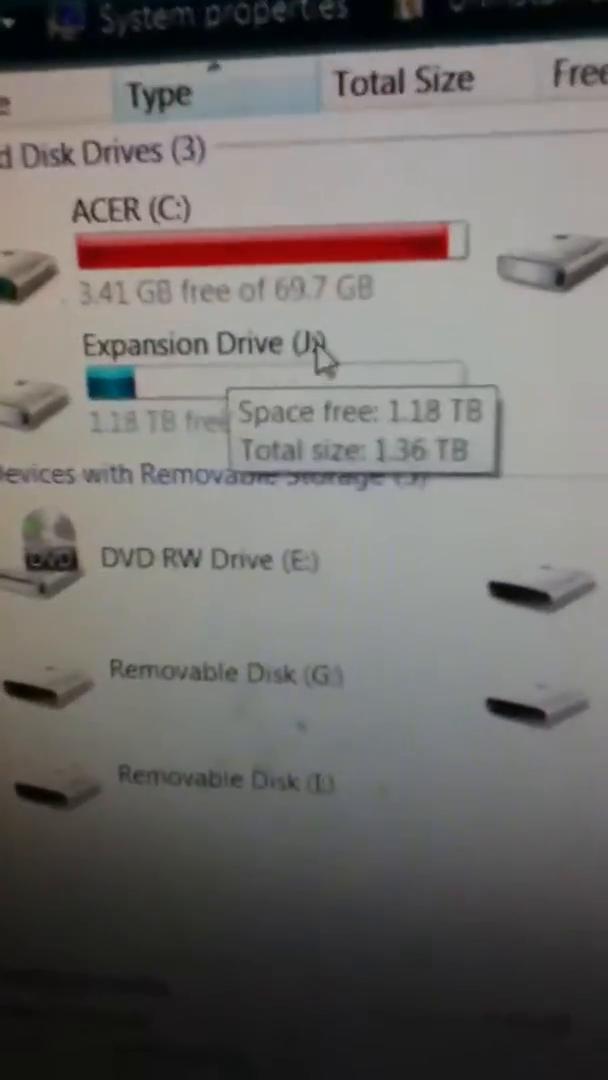
- Open the Expansion Drive (J:) from Computer to list its folders and Setup file
double_click(200, 344)
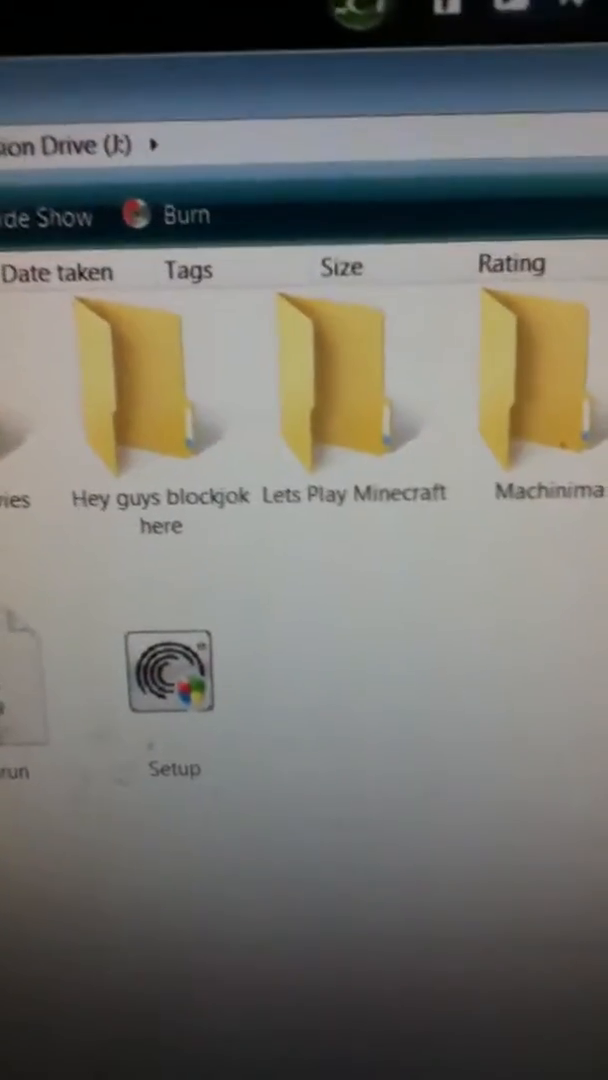
- Open the Machinima folder, revealing its single 2.48 GB AVI video clip
double_click(540, 390)
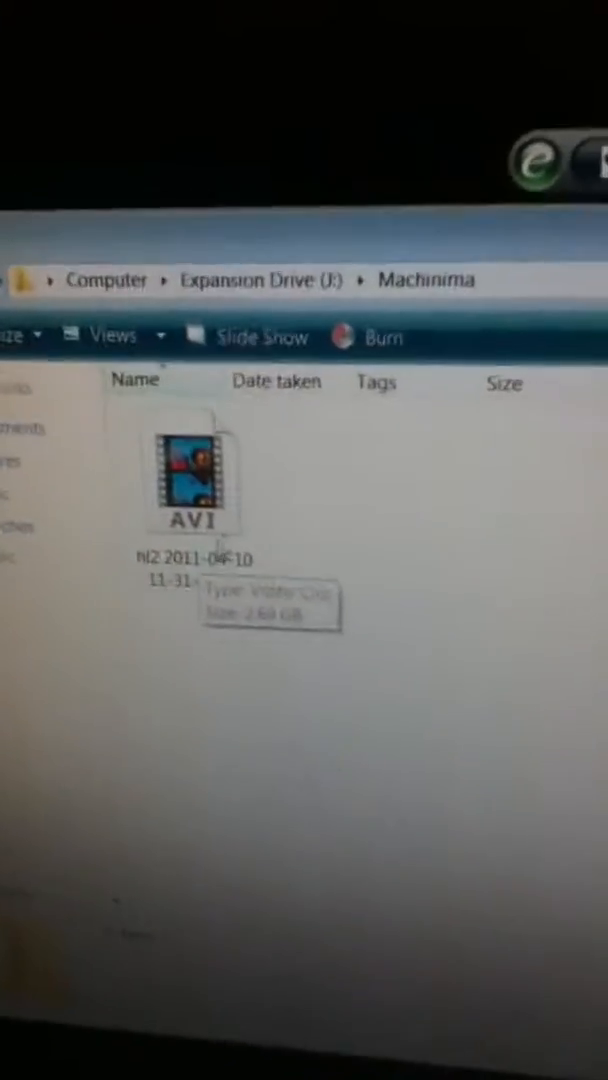